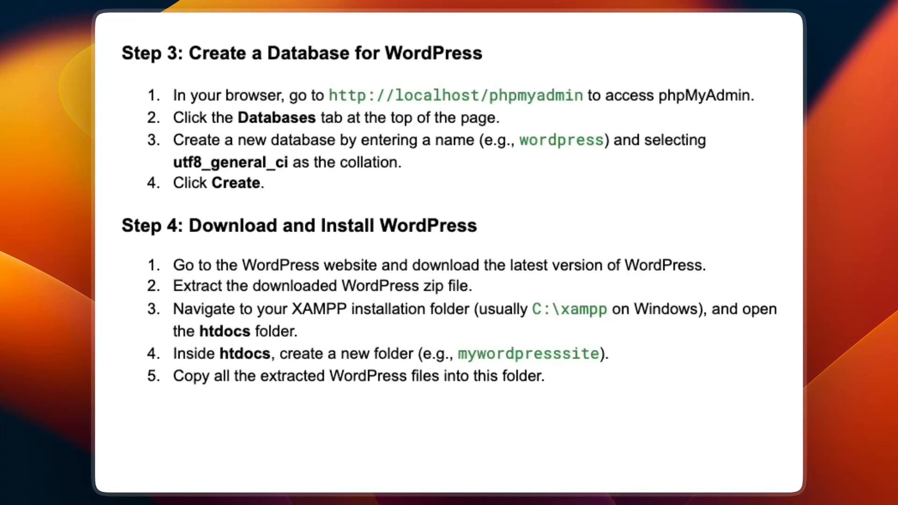
scroll(down, 3)
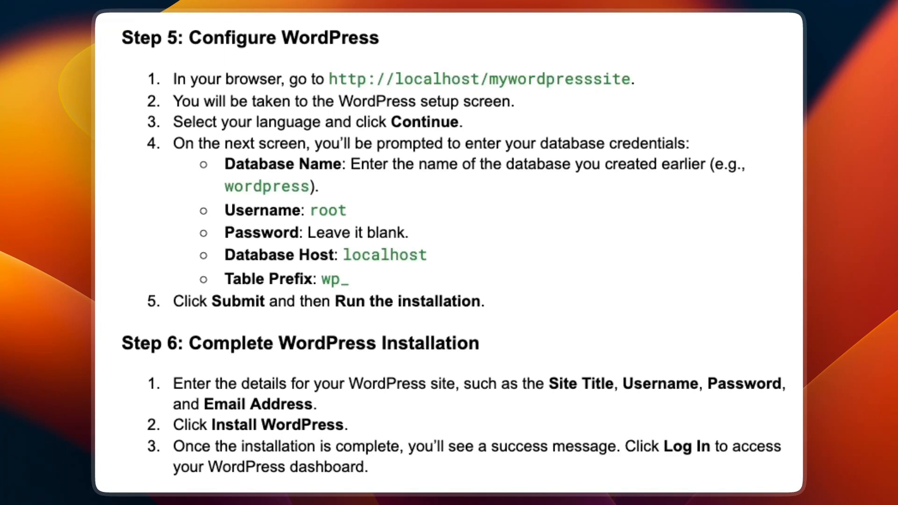